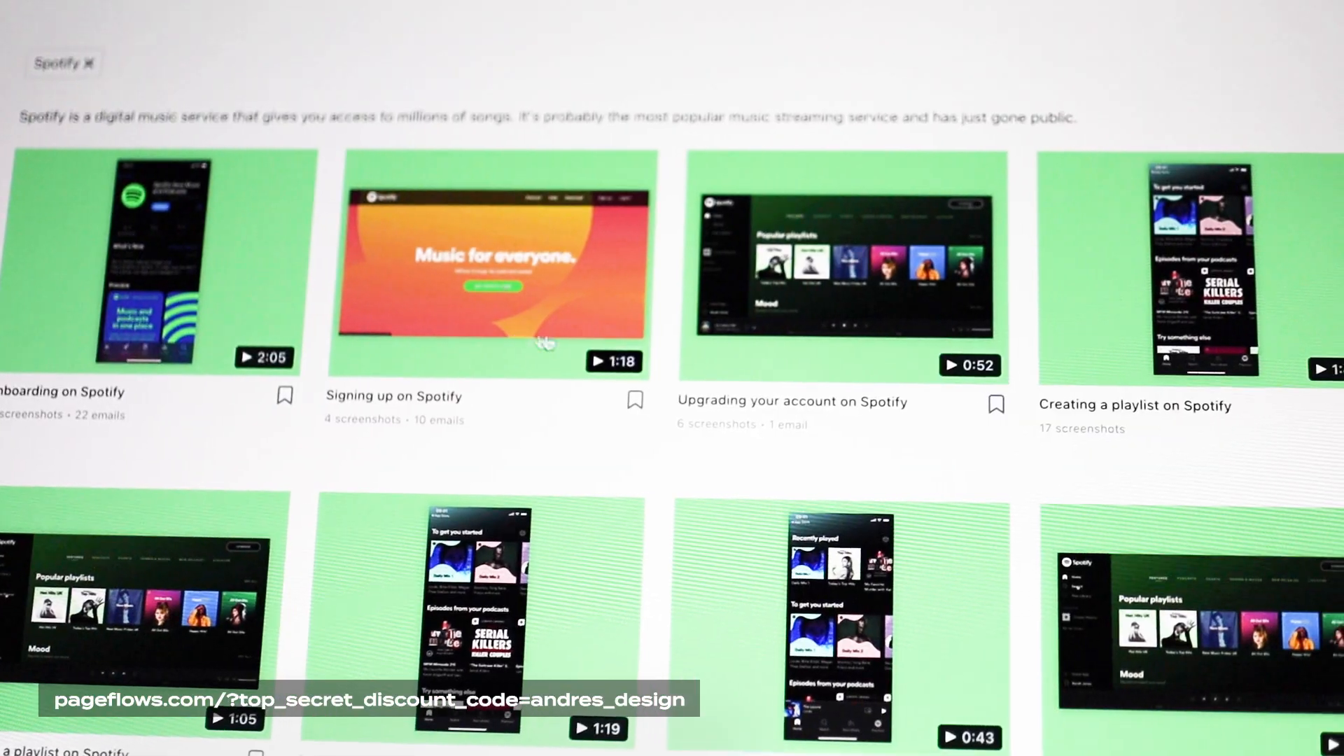
Return from the Spotify flows to the main flow library and start an "ai" search.
click(843, 263)
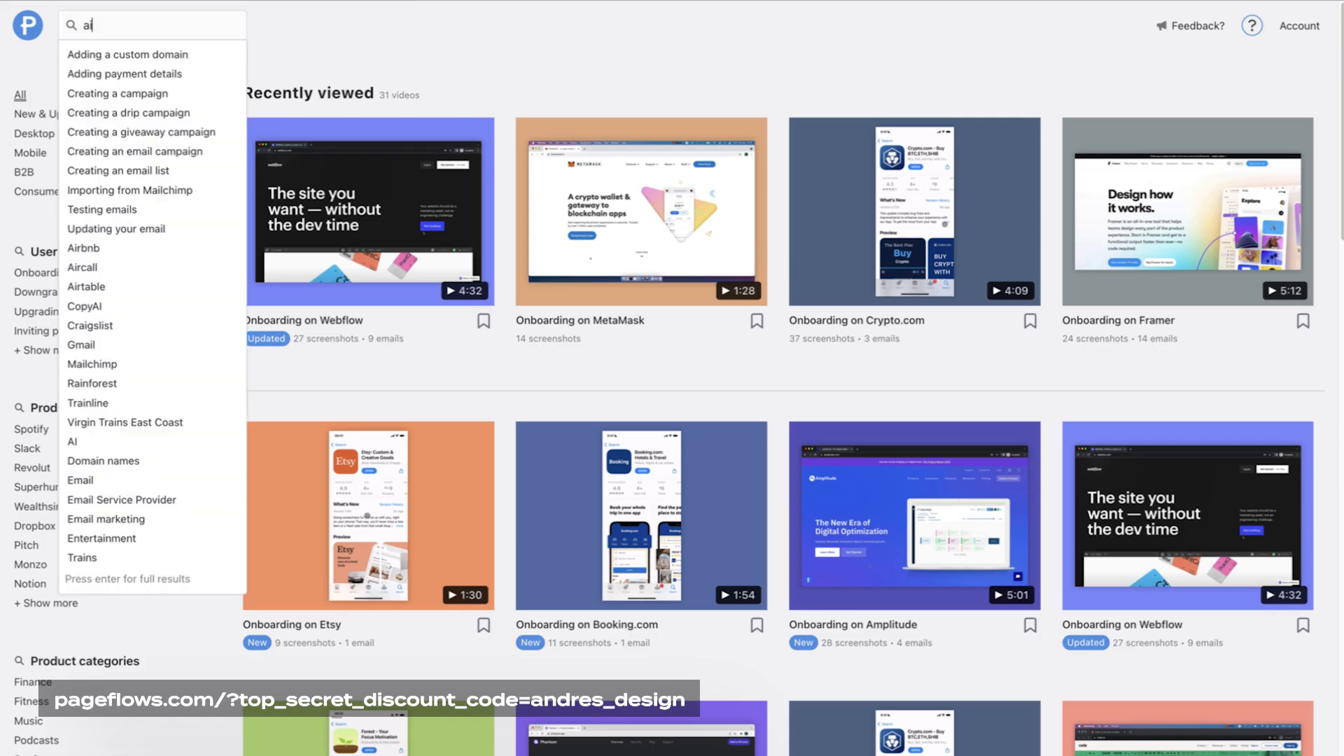
Find Uber's flows and launch the 'Transit routes on Uber' iOS recording.
click(82, 248)
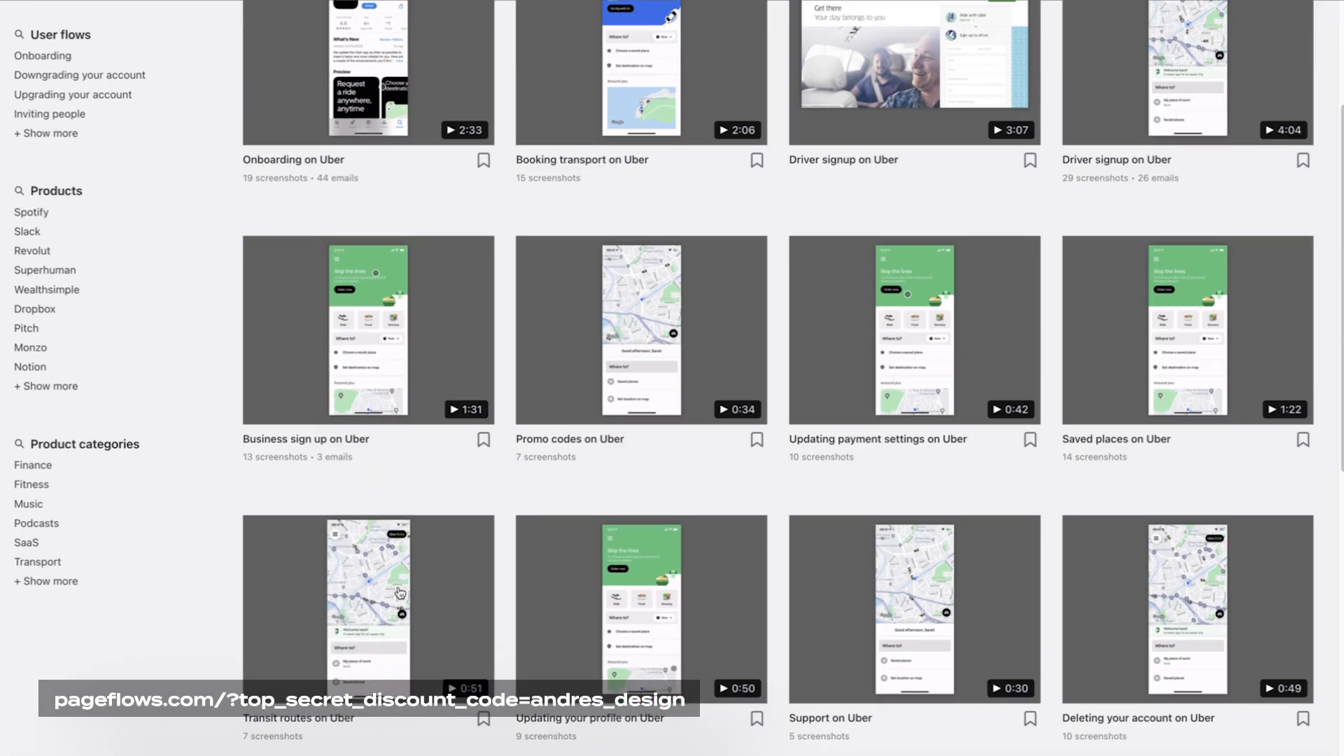
click(367, 609)
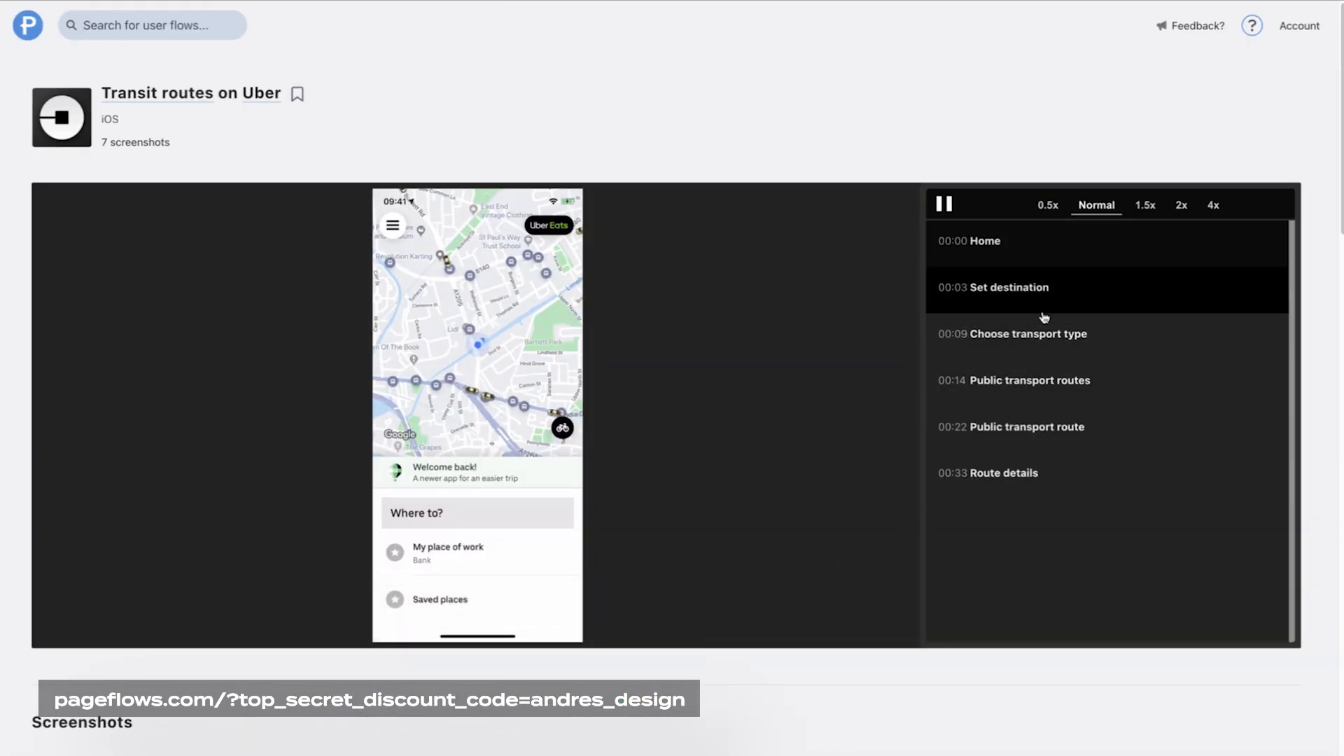